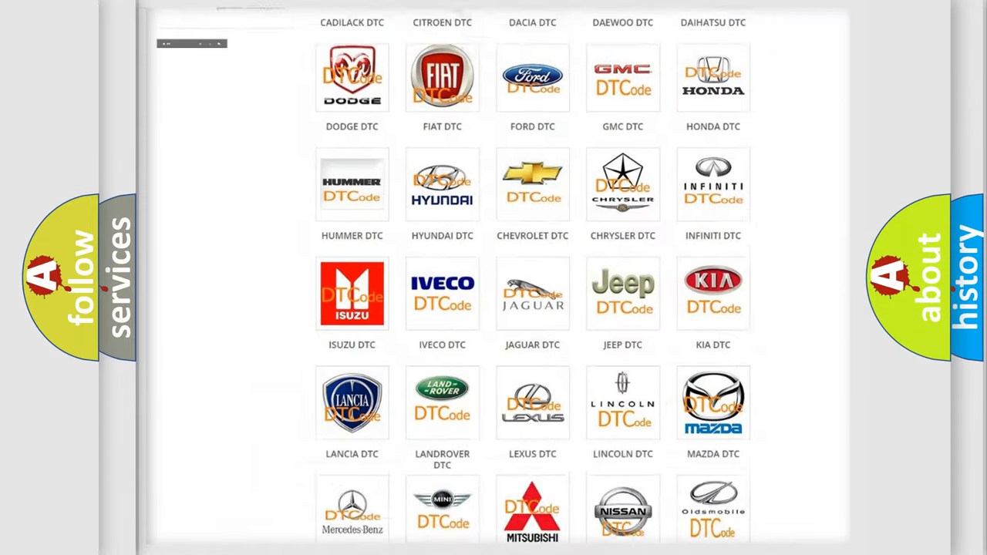
# Step: Open the Saturn DTC page from its logo and browse the trouble code grid
pyautogui.scroll(3)
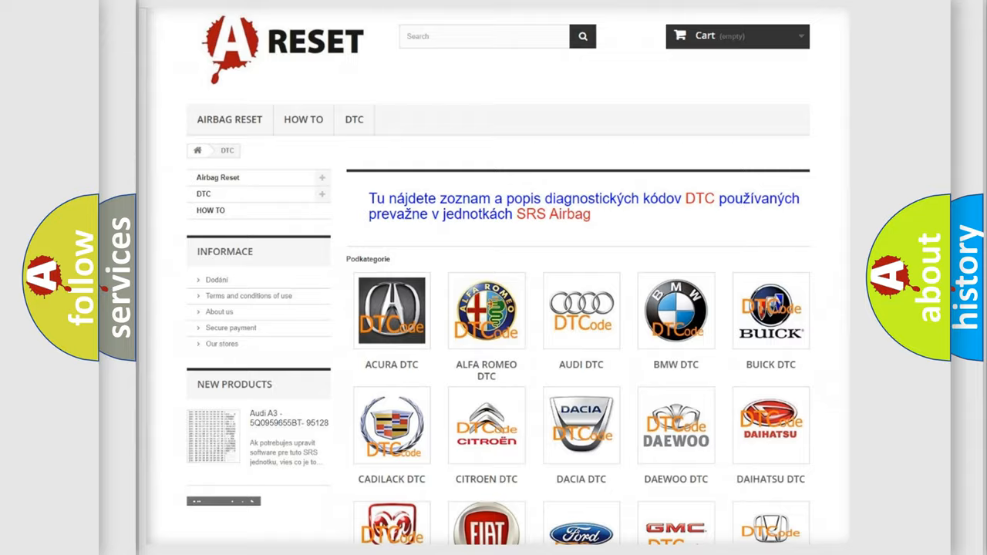
pyautogui.scroll(-3)
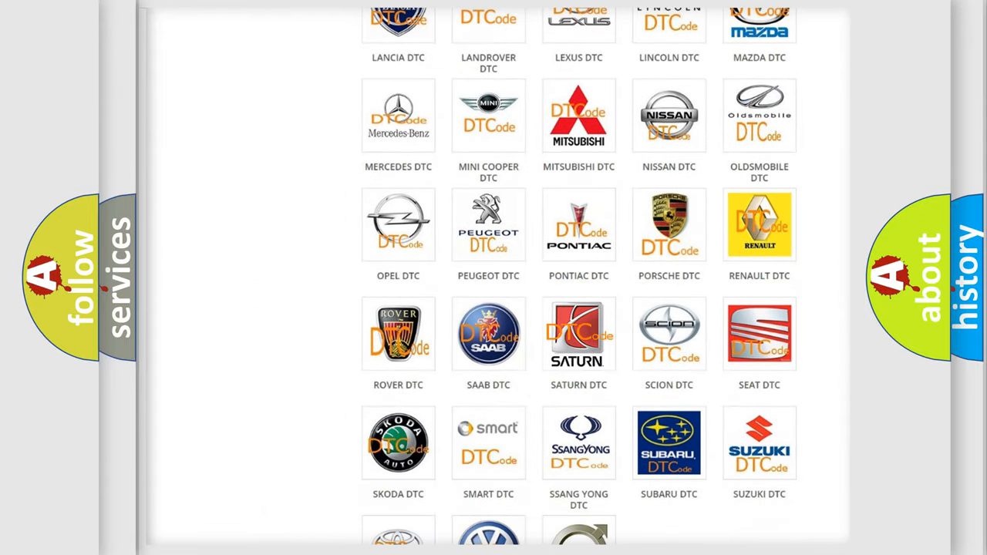
pyautogui.click(578, 333)
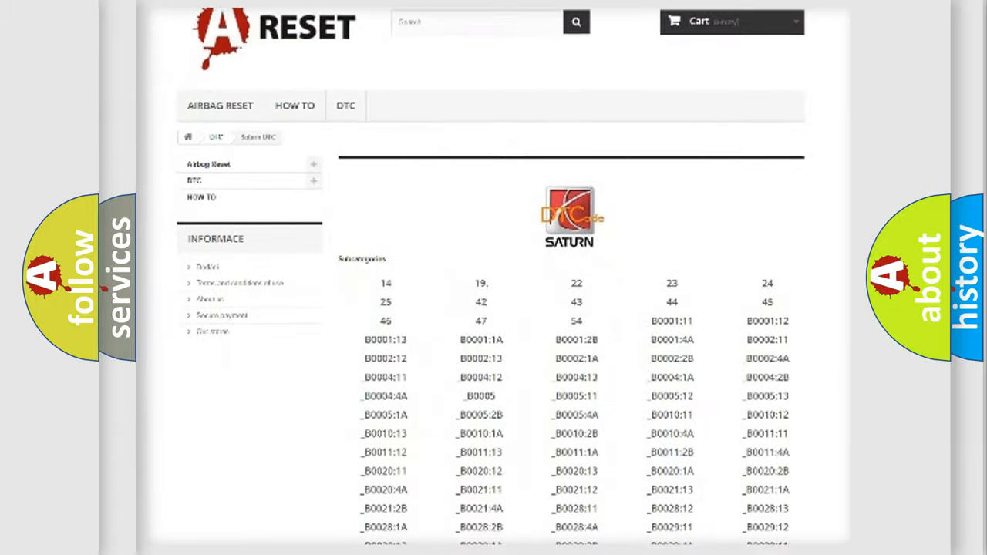
pyautogui.scroll(-3)
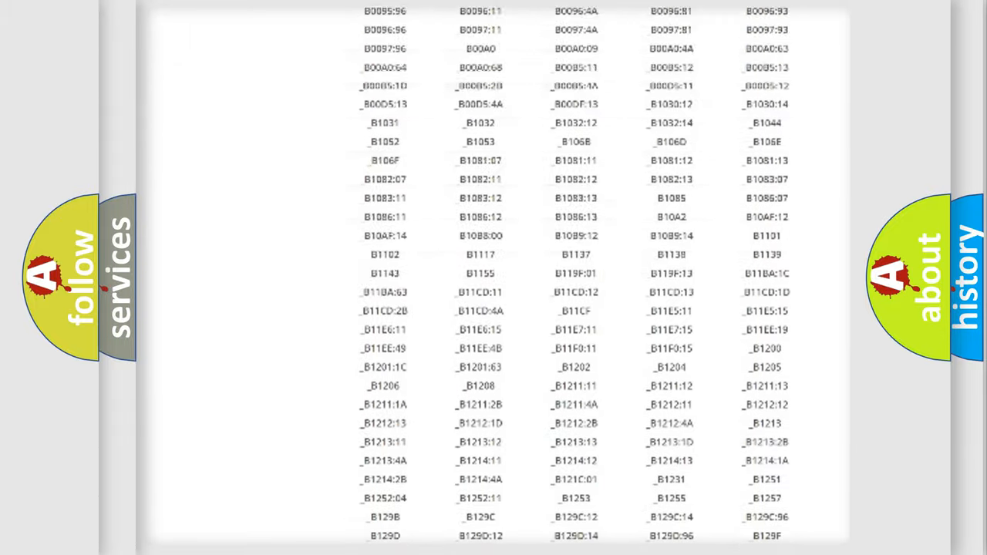
pyautogui.scroll(3)
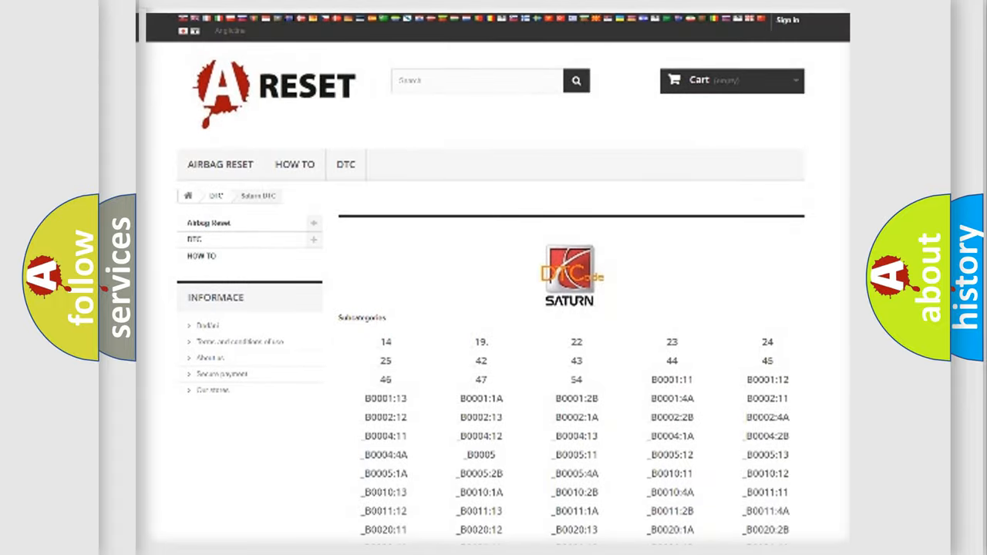